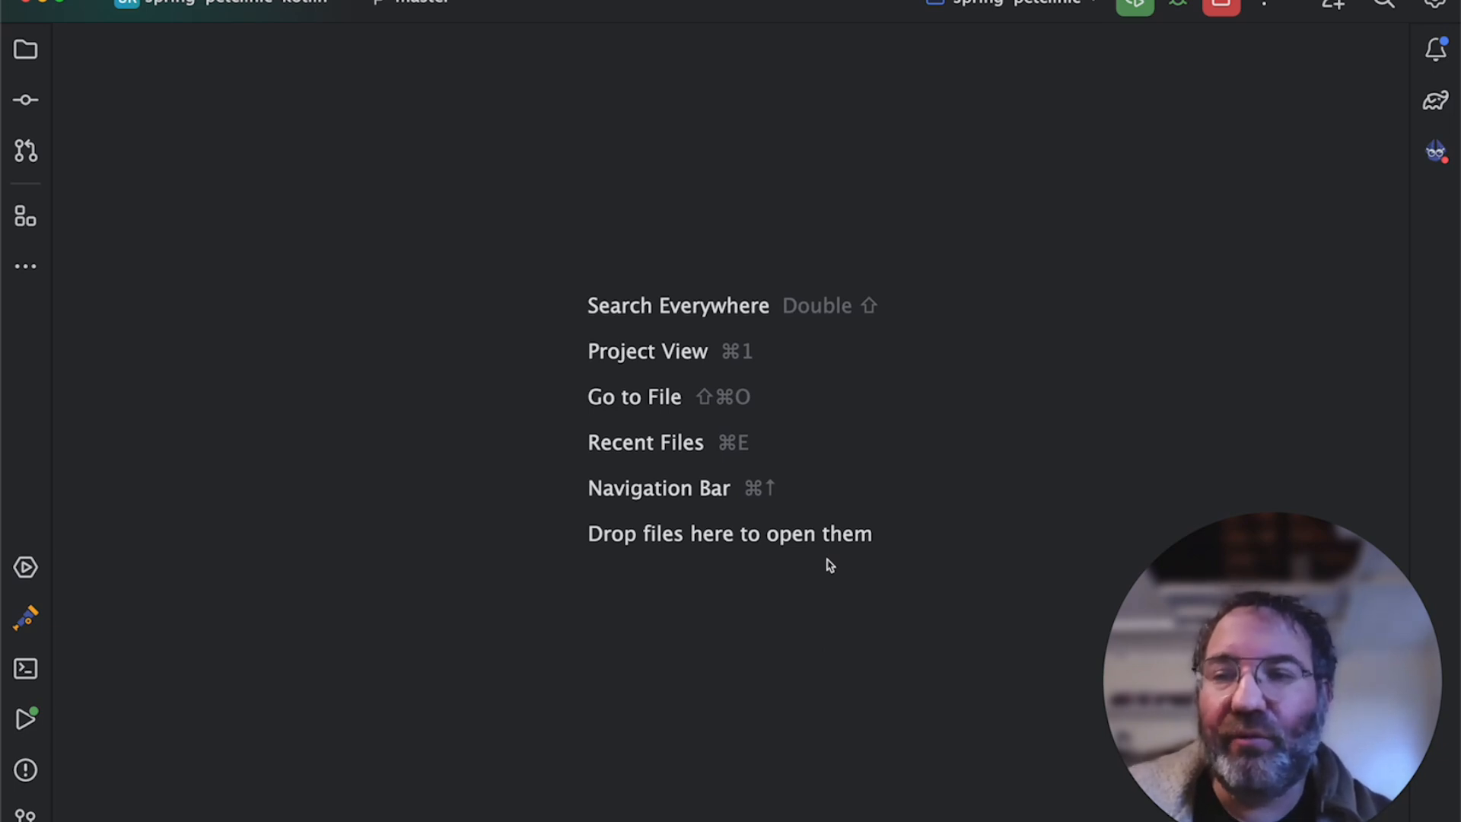
mouse_move(344, 587)
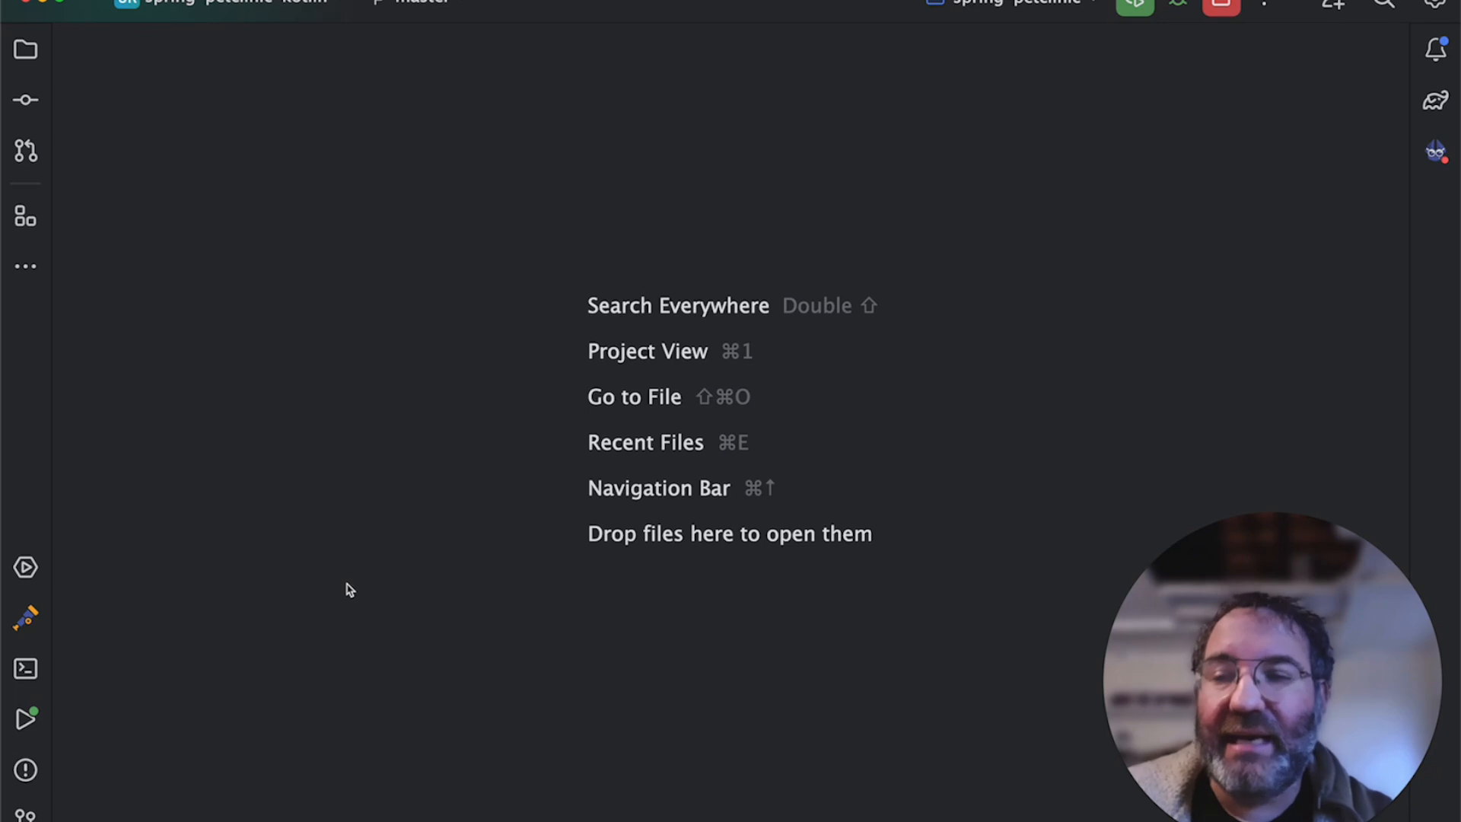
Open processFindForm's Digma insights and scroll down to the Suspected N-Plus-1 query and Duration chart.
click(25, 615)
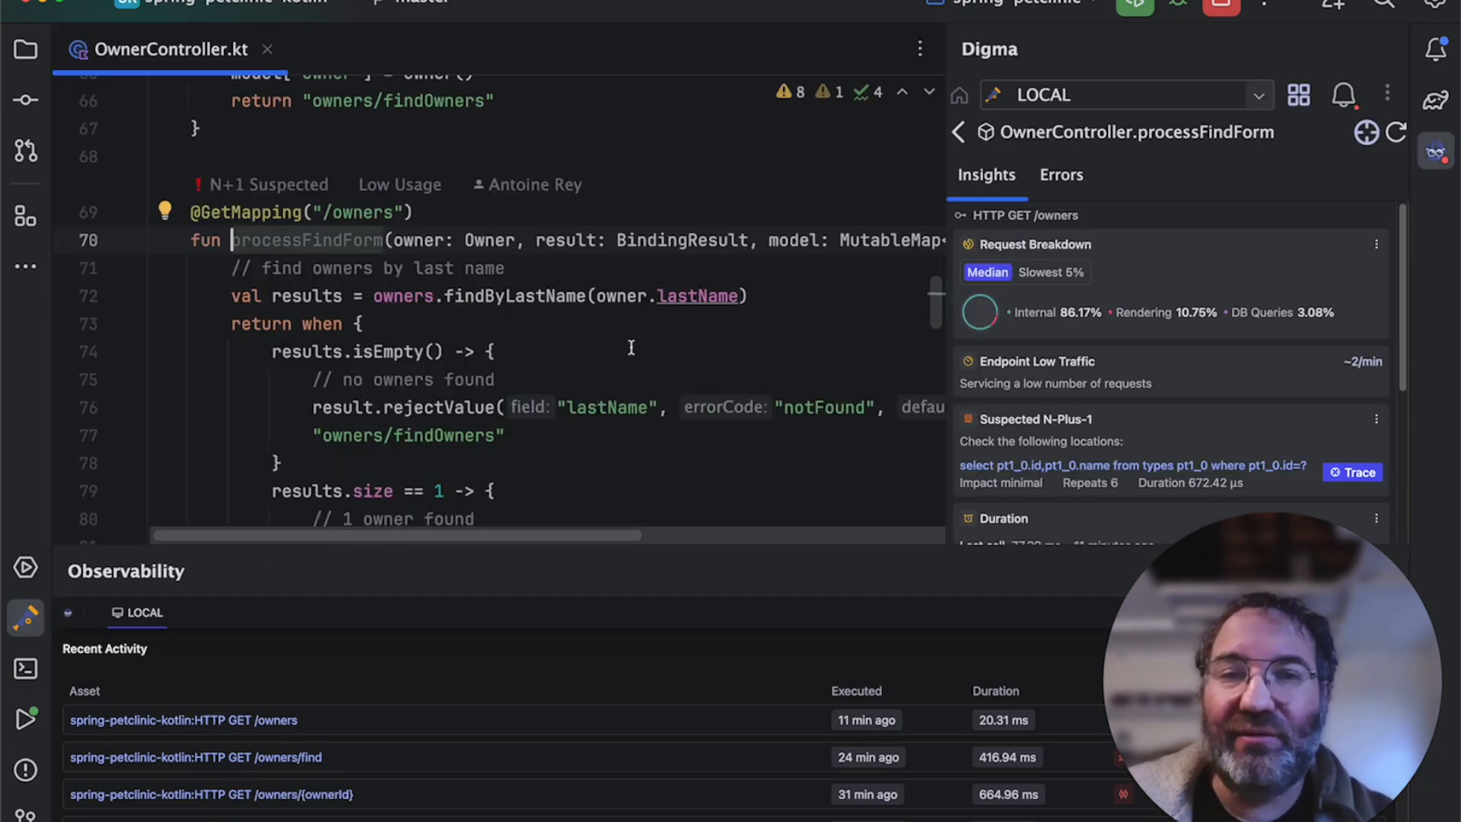
scroll(down, 3)
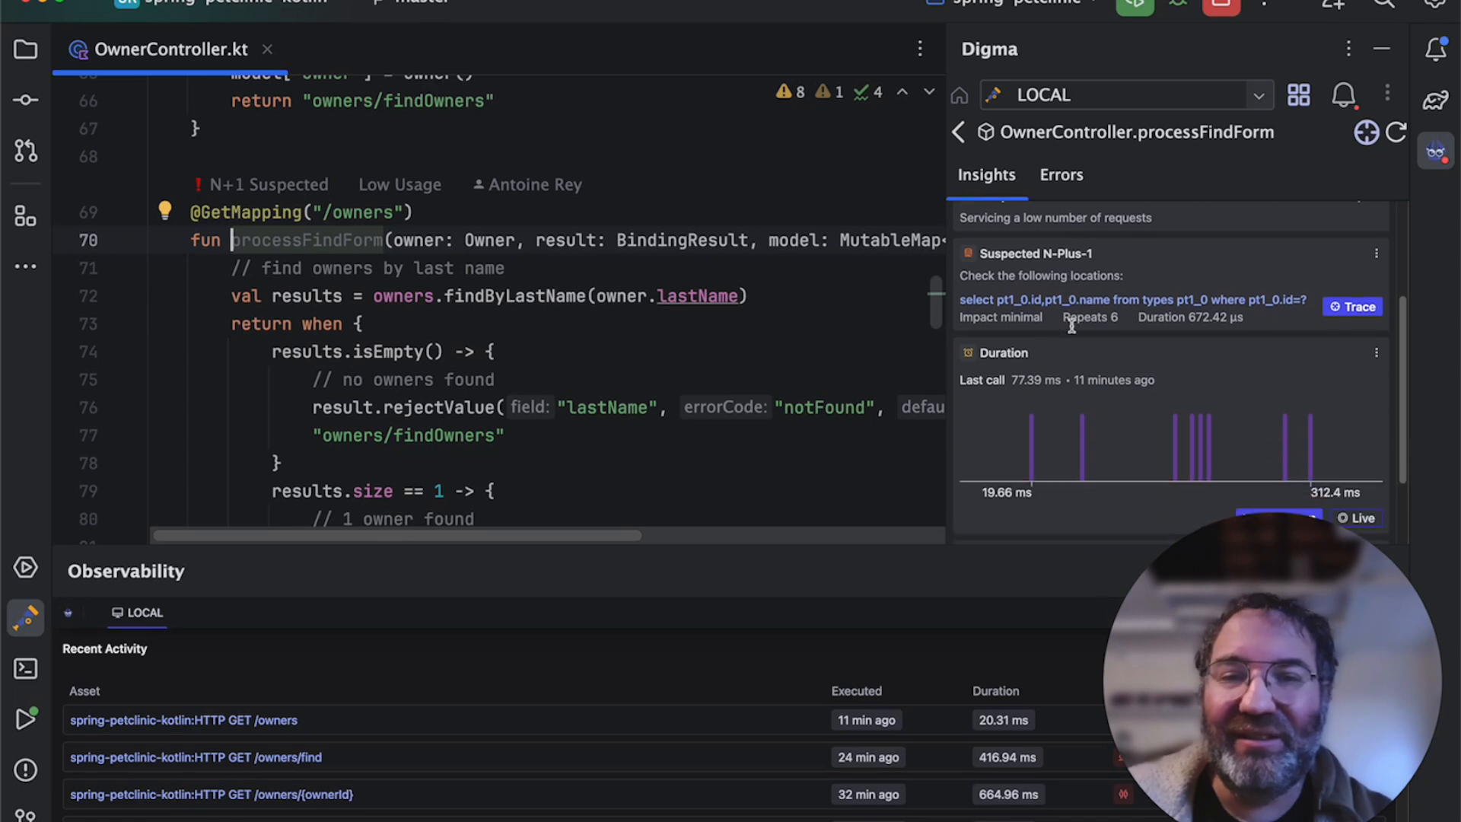